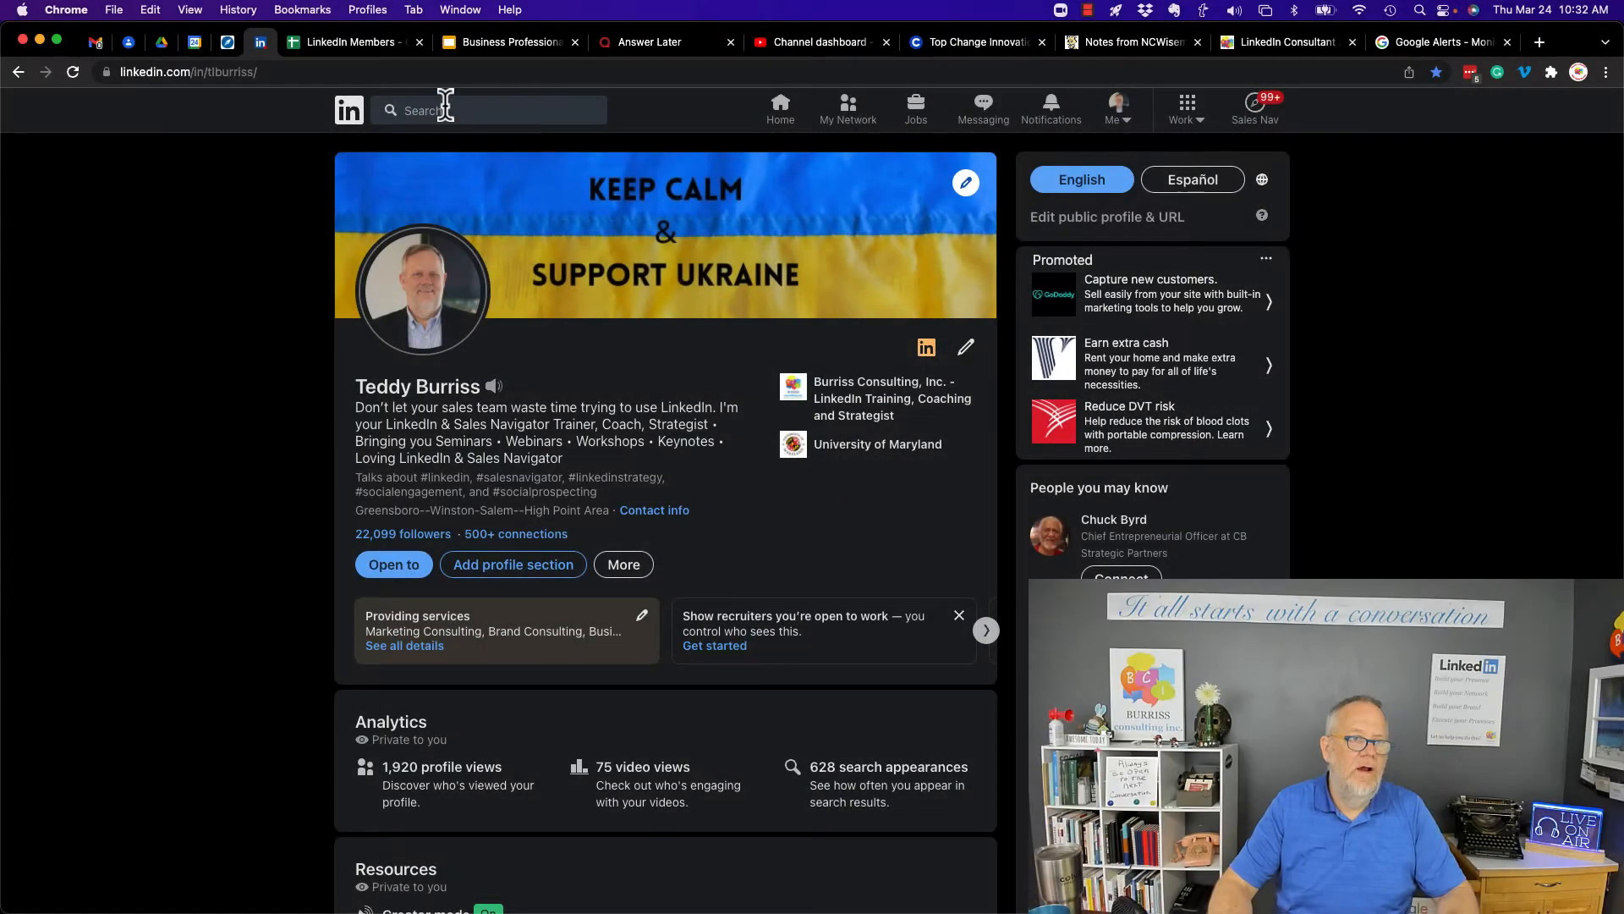
Run a LinkedIn people search showing about 812,000,000 member results
{"action": "left_click", "coordinate": [488, 110]}
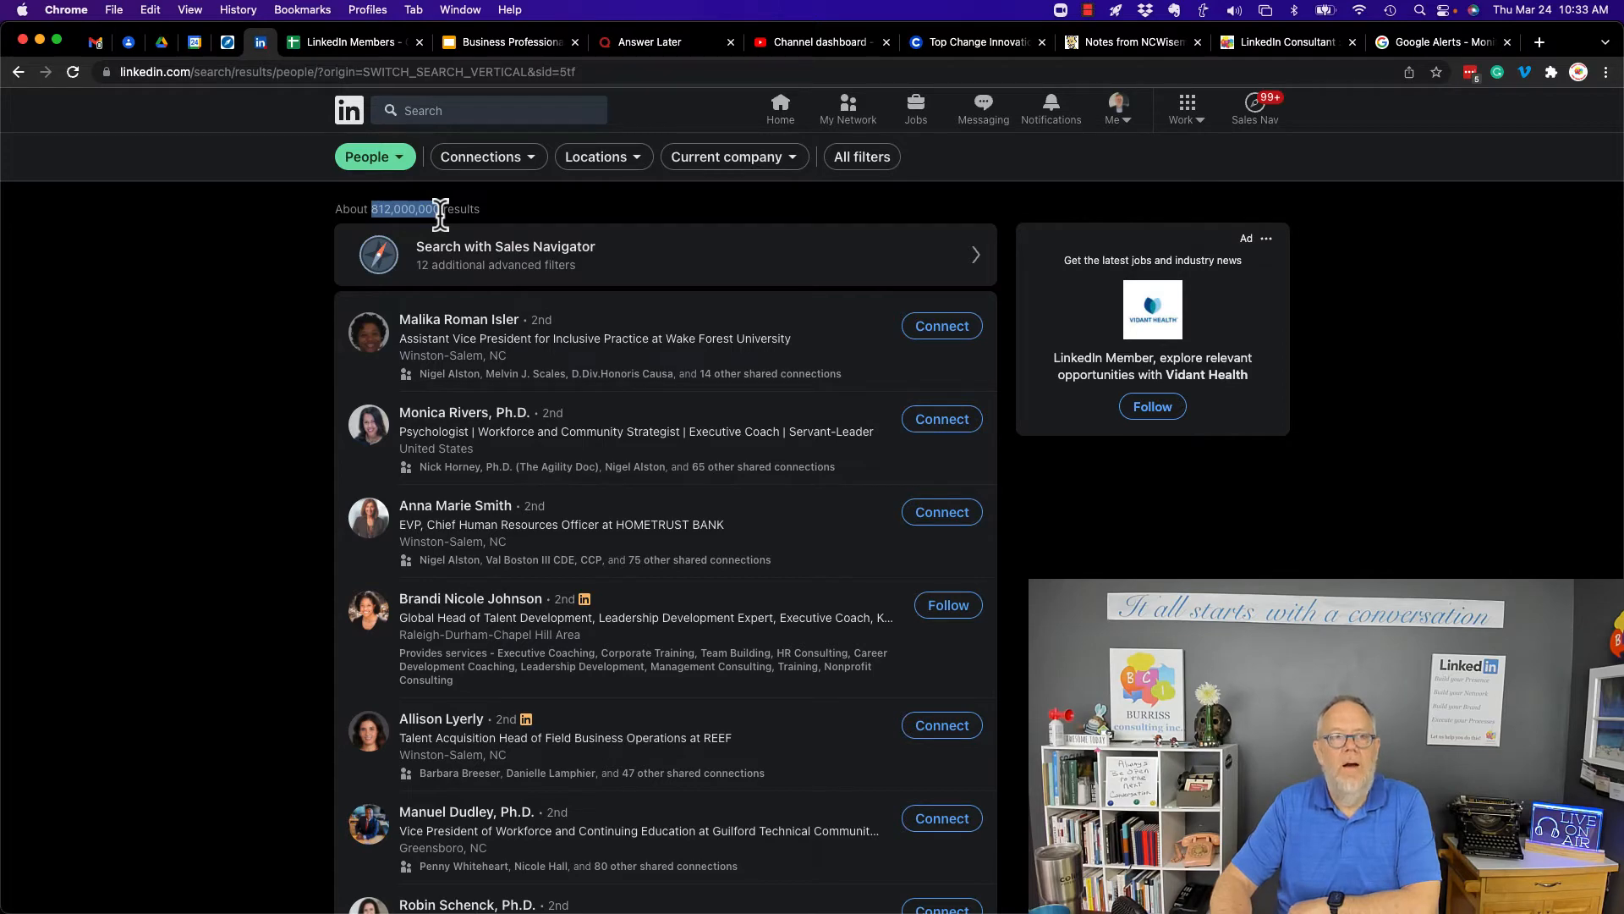
Switch to the LinkedIn Members spreadsheet tab in Chrome
{"action": "left_click", "coordinate": [352, 42]}
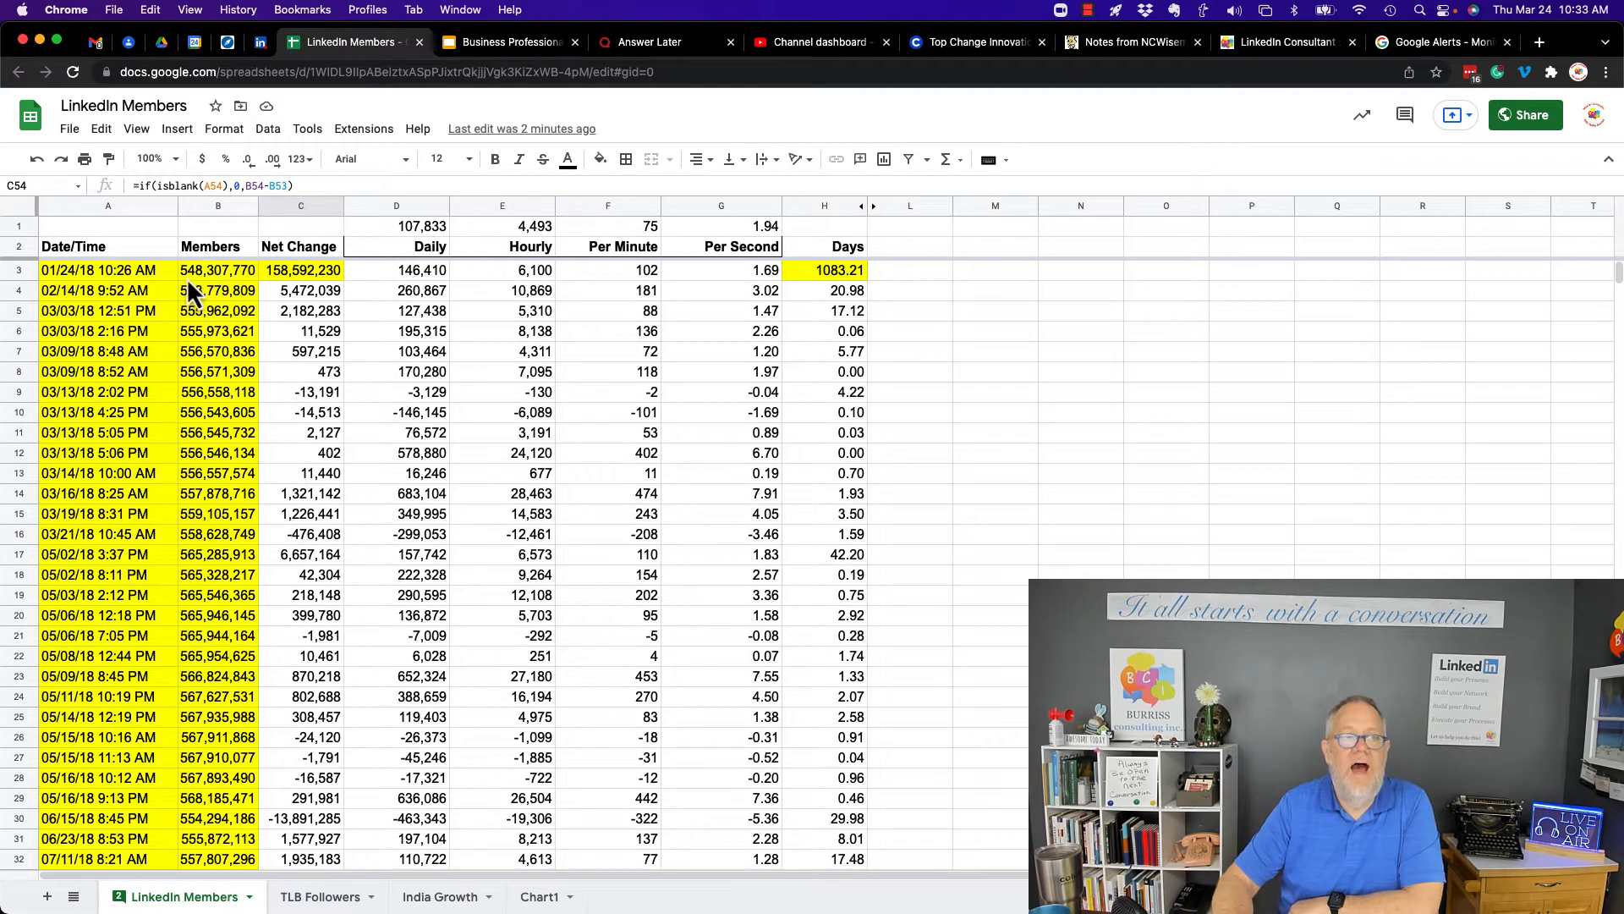
{"action": "mouse_move", "coordinate": [249, 285]}
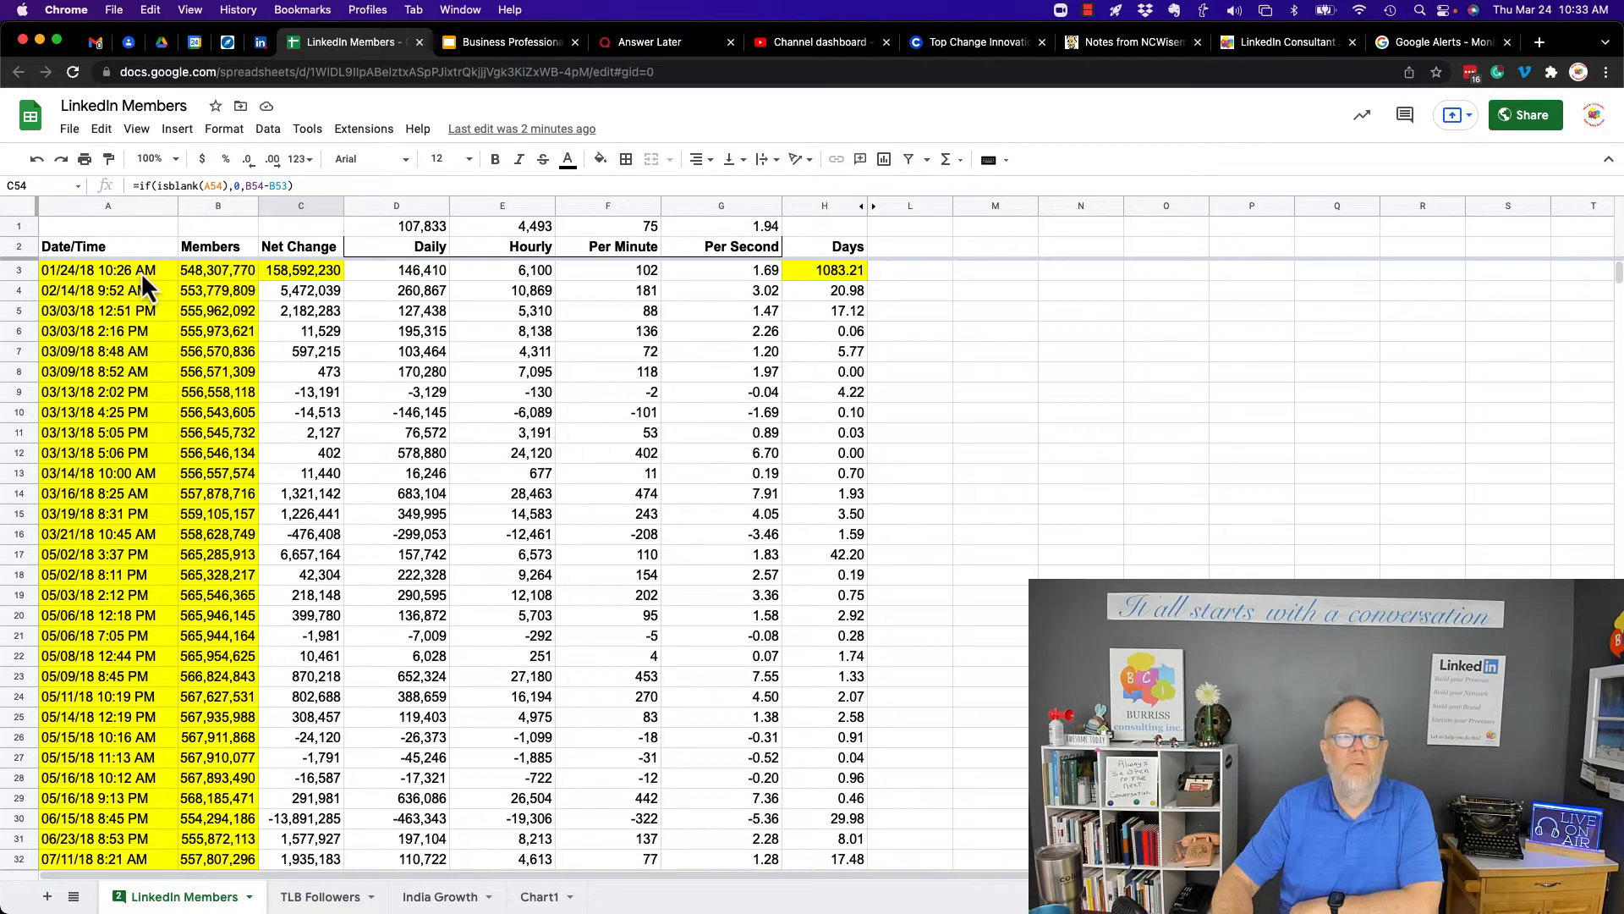
{"action": "mouse_move", "coordinate": [207, 368]}
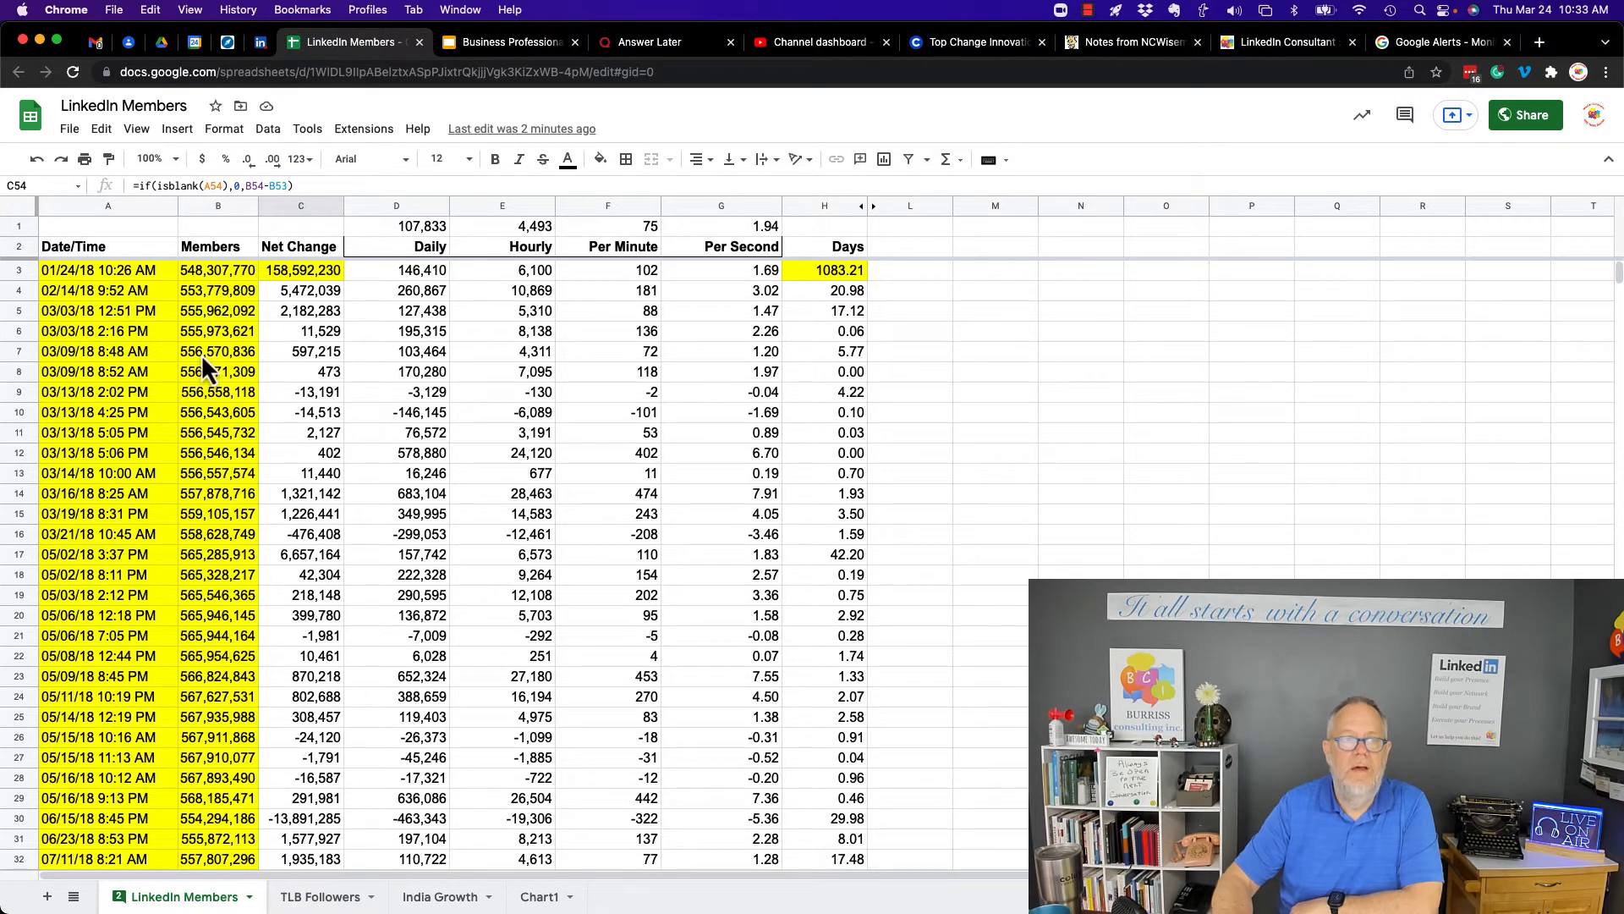
Check row 66: 812,000,000 members after 712,000,000, with a 100,000,000 net change
{"action": "scroll", "scroll_direction": "down", "scroll_amount": 3}
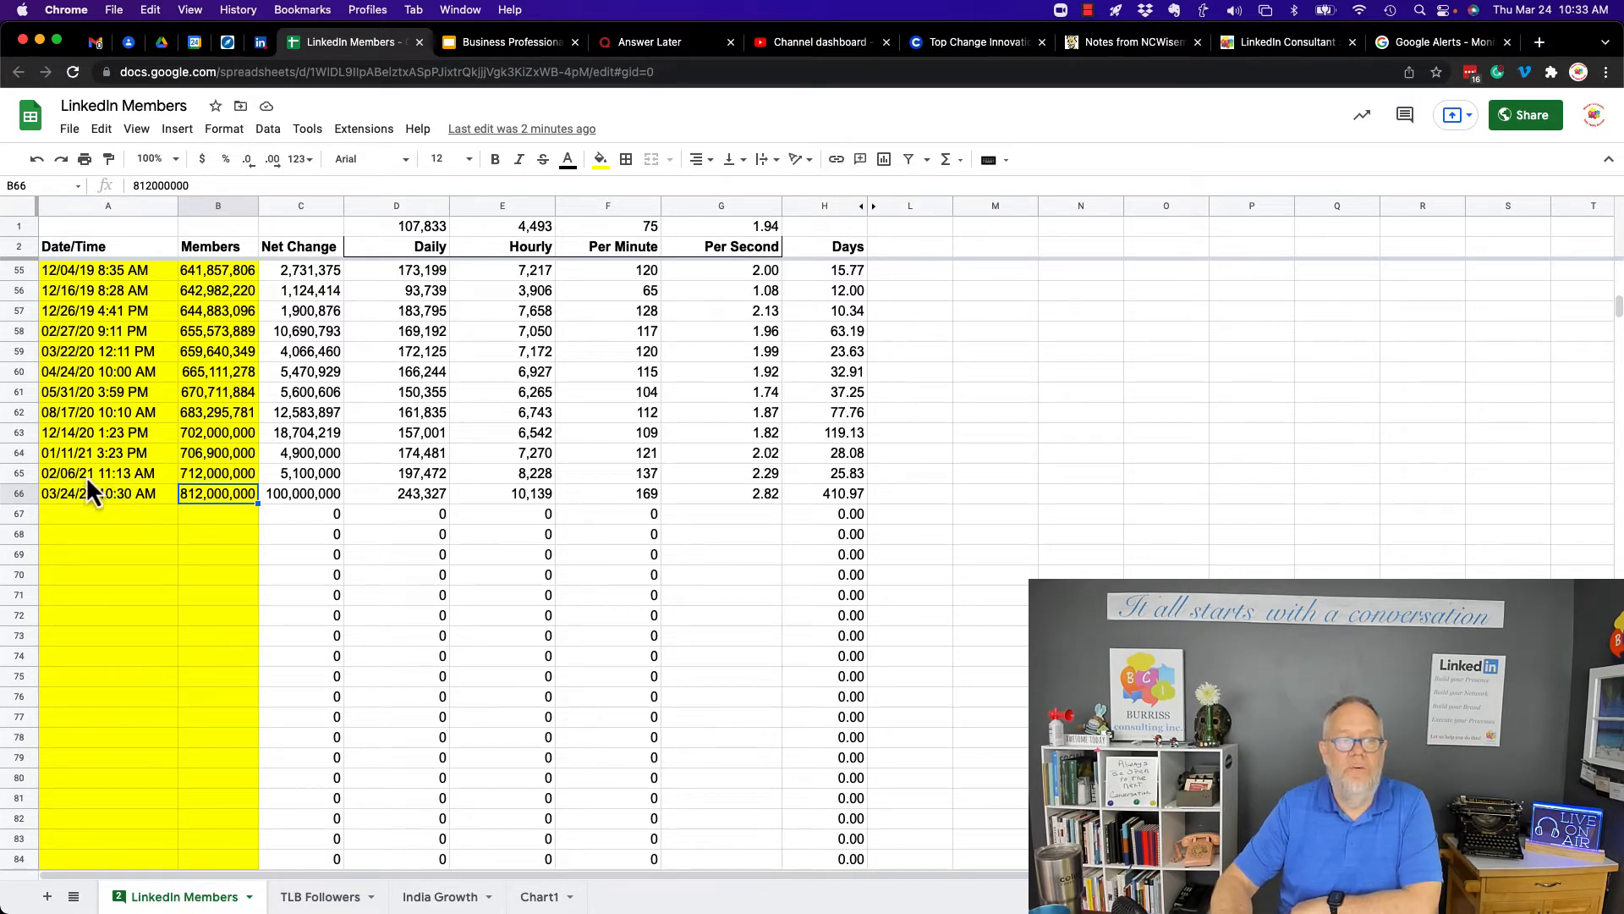
{"action": "left_click", "coordinate": [218, 473]}
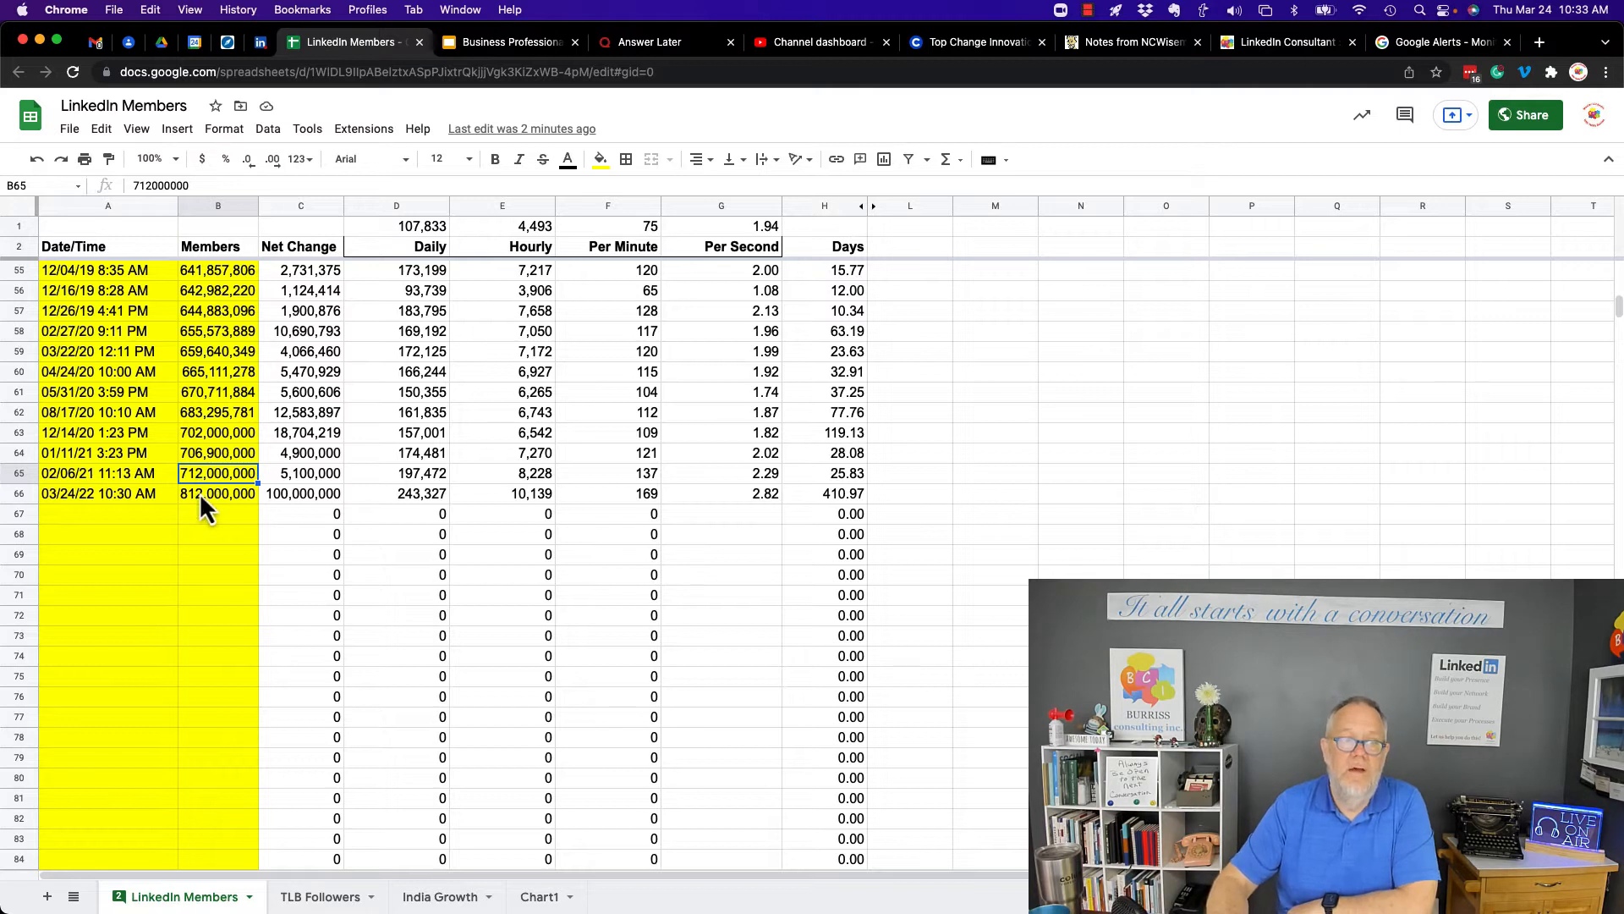
{"action": "left_click", "coordinate": [218, 493]}
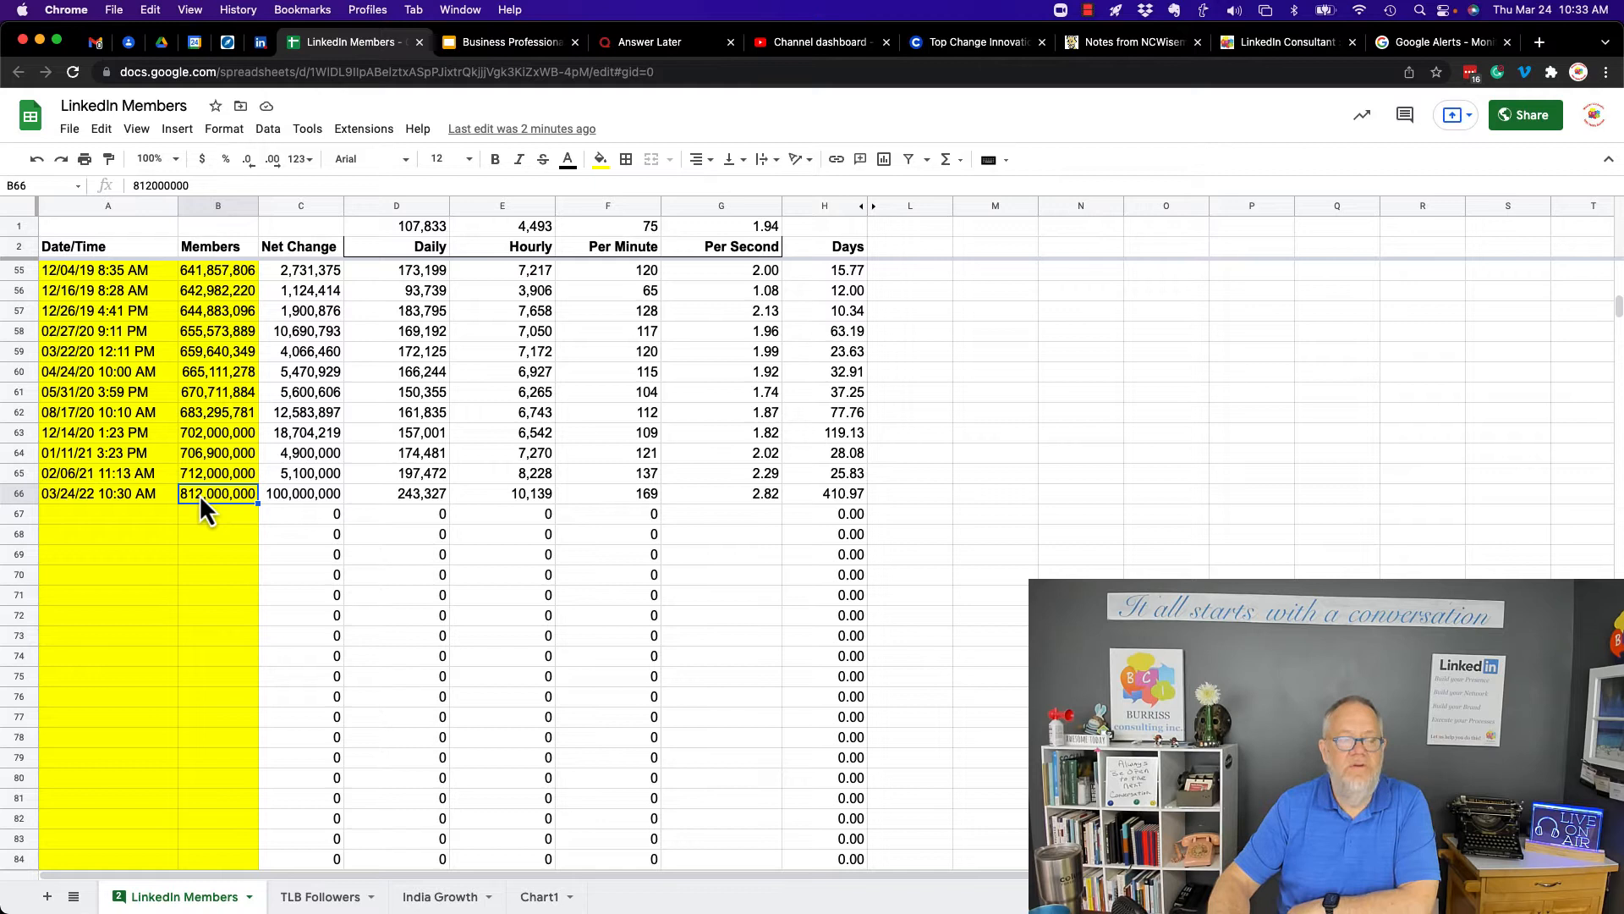
{"action": "mouse_move", "coordinate": [200, 528]}
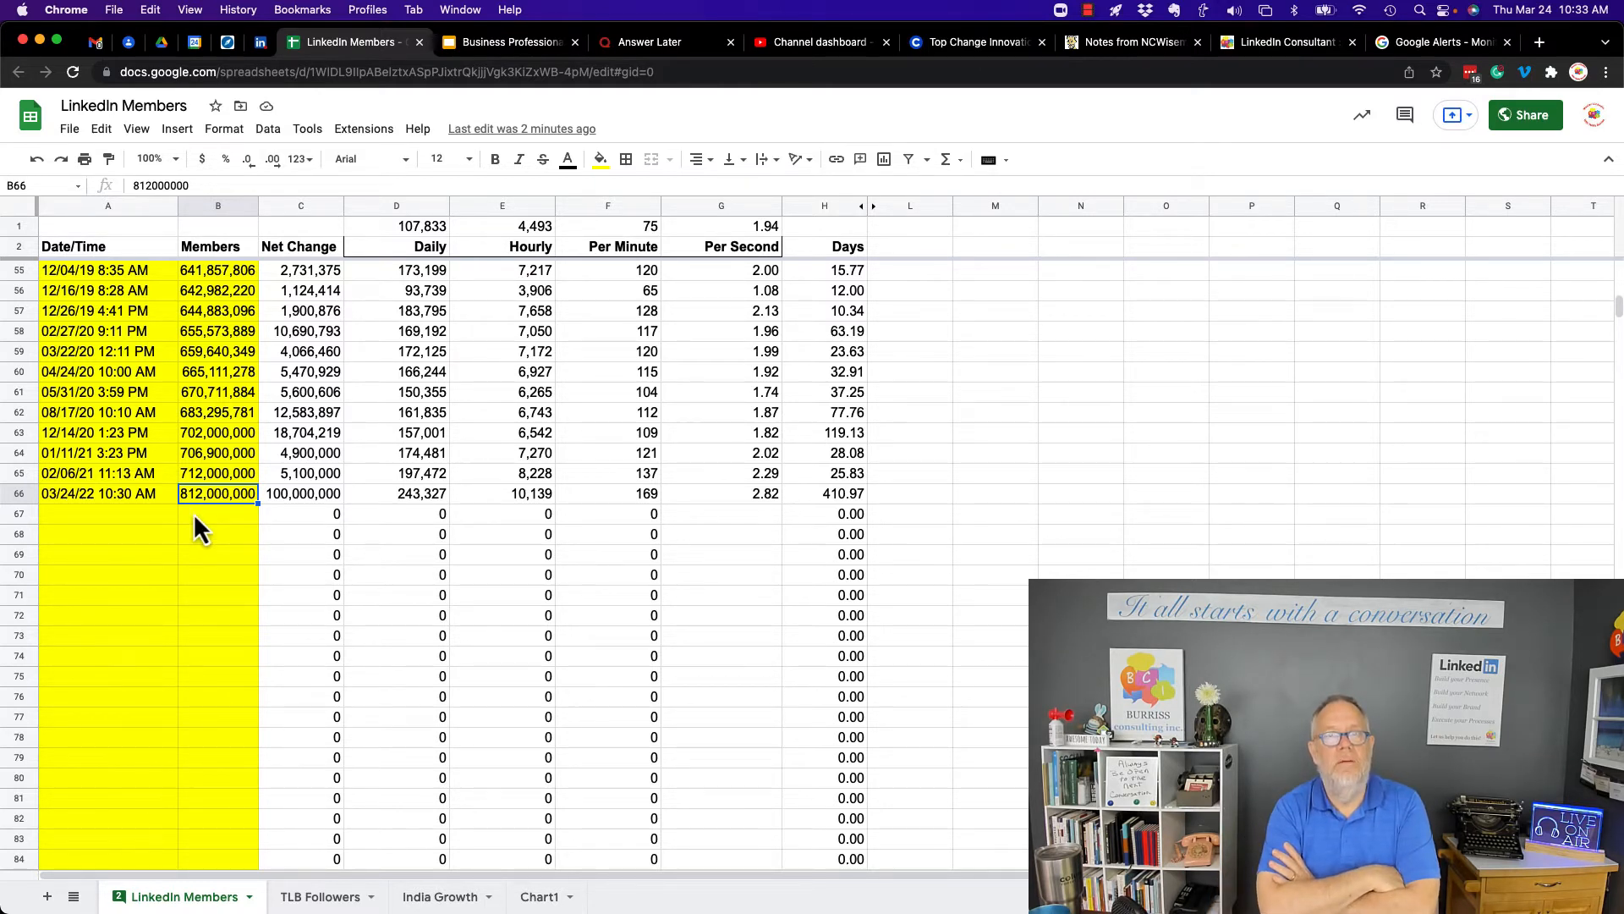
{"action": "left_click", "coordinate": [300, 493]}
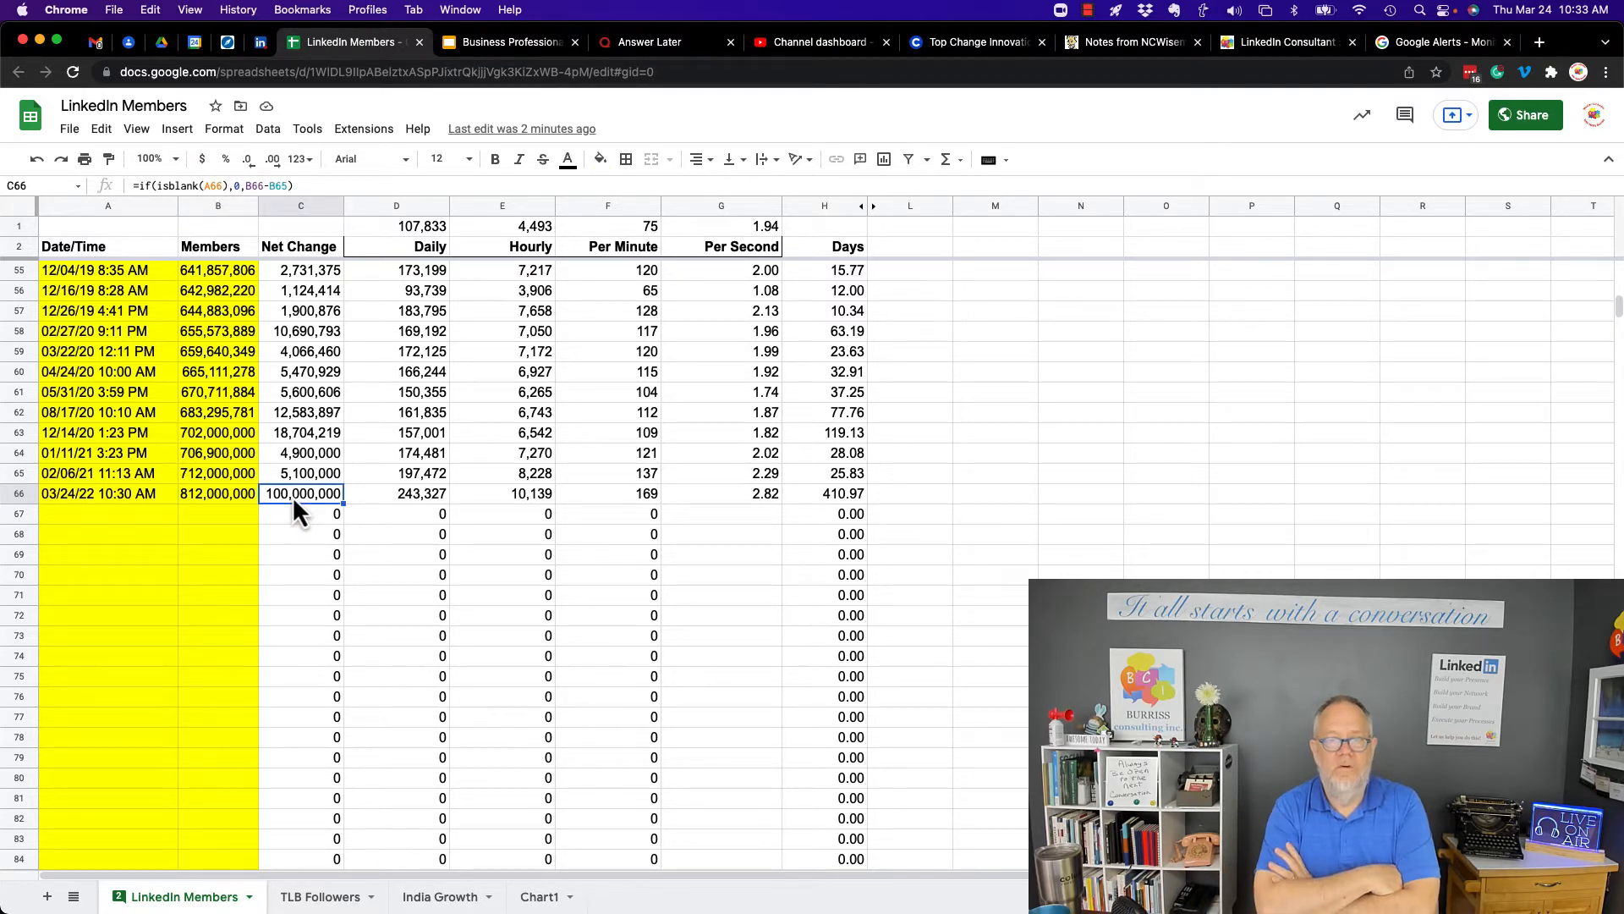
Put a 14.04% growth formula (C66/B65) in L66 and review rate cells D66–F66
{"action": "left_click", "coordinate": [910, 494]}
{"action": "type", "text": "=C66/B6"}
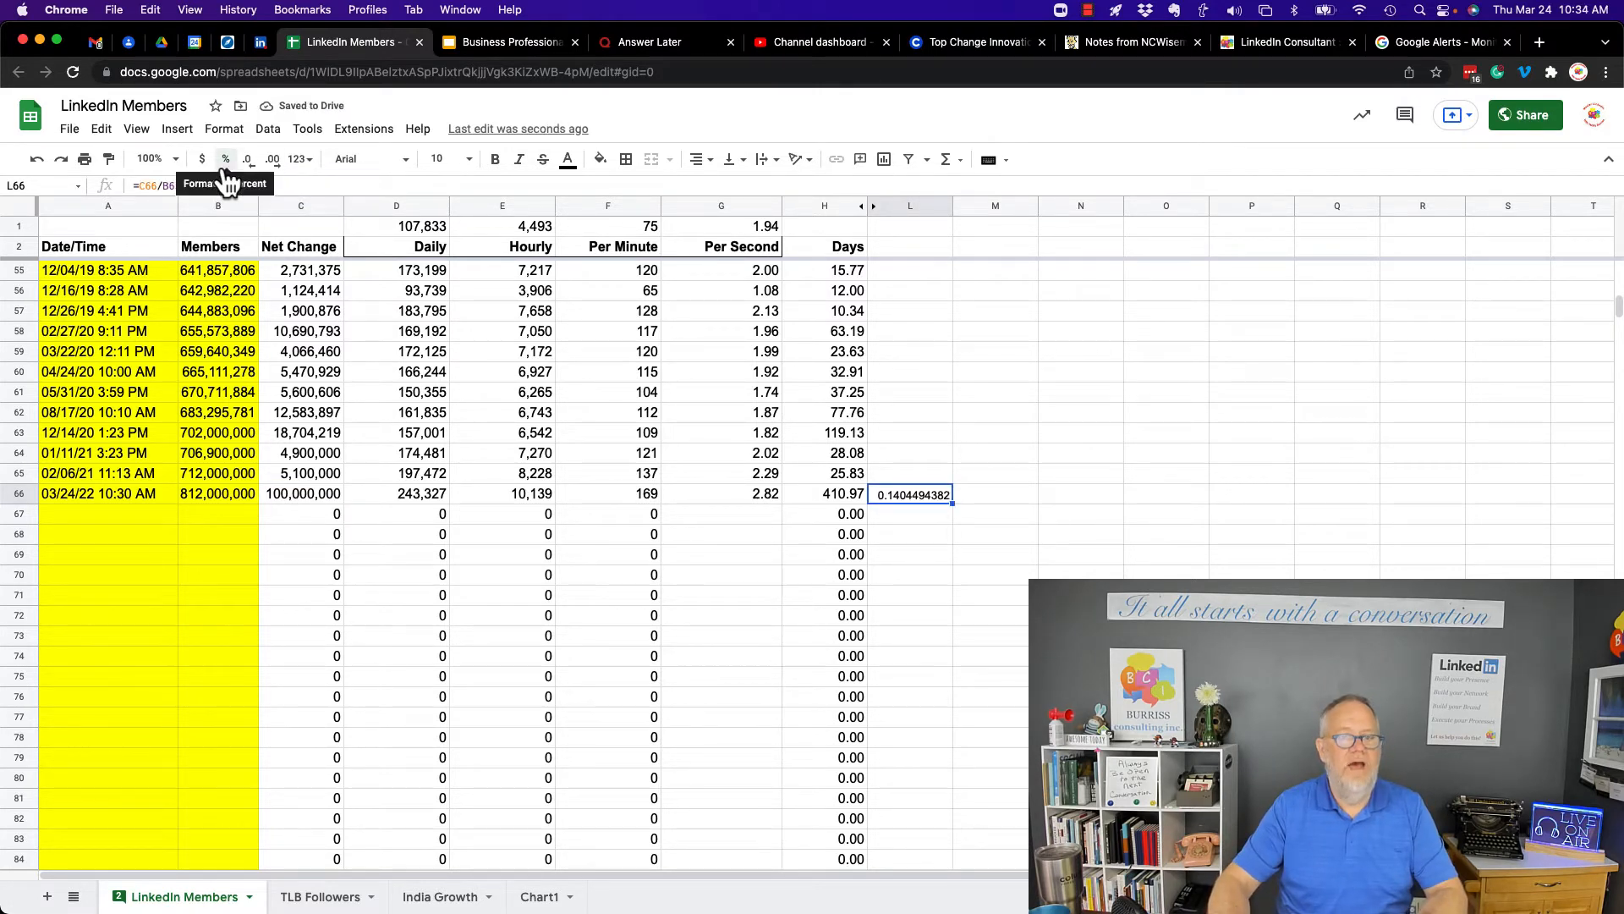
{"action": "left_click", "coordinate": [202, 158]}
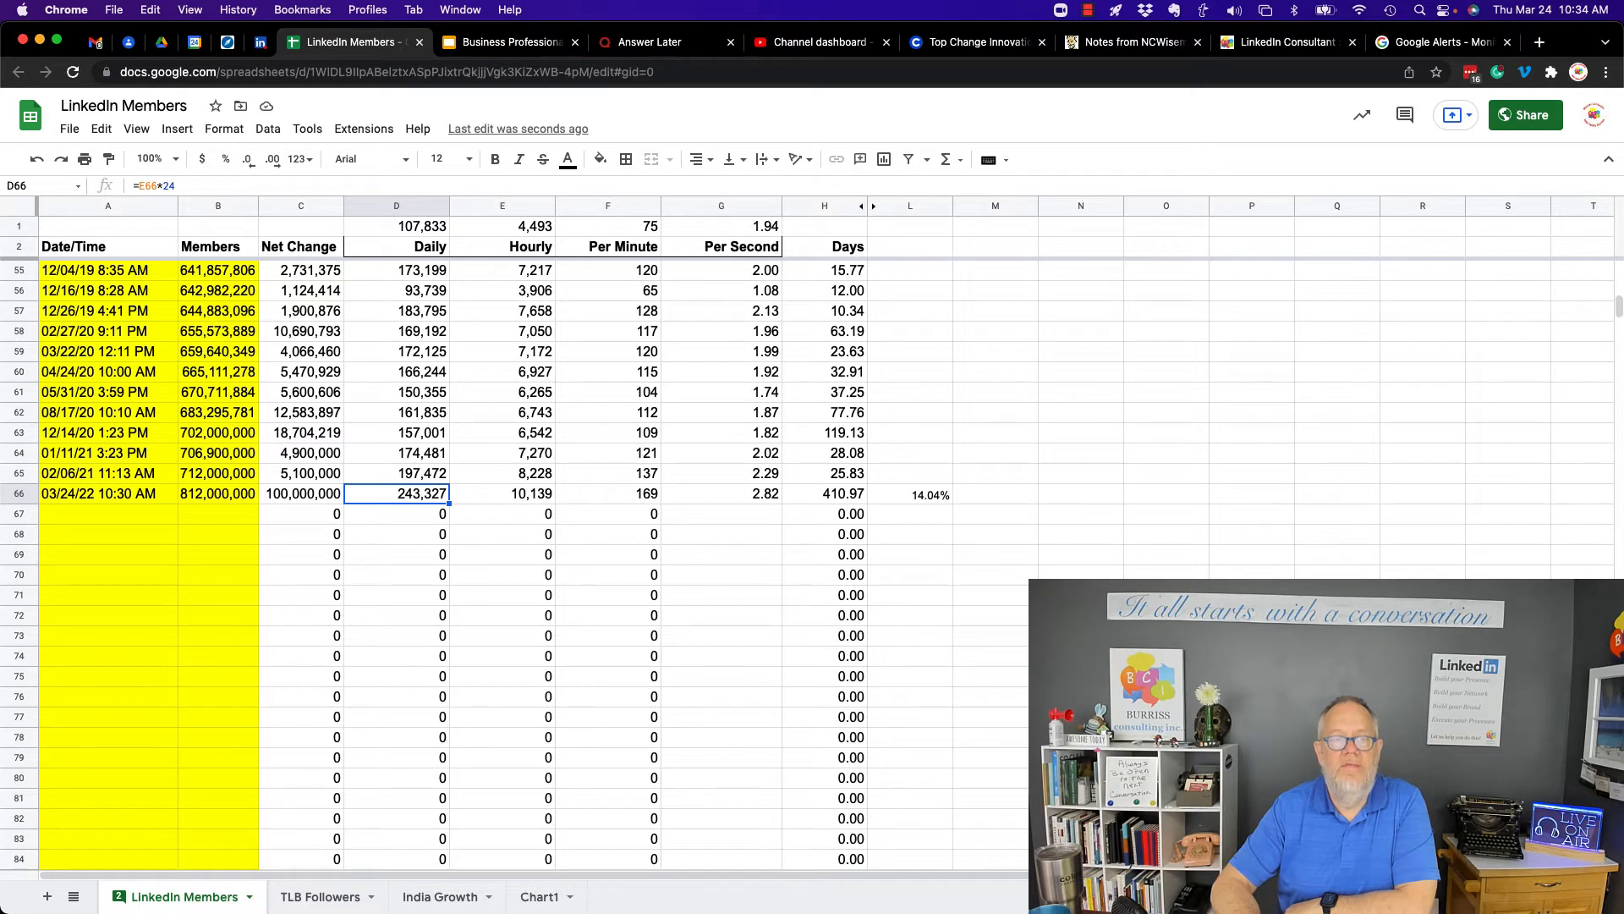
{"action": "left_click", "coordinate": [502, 493]}
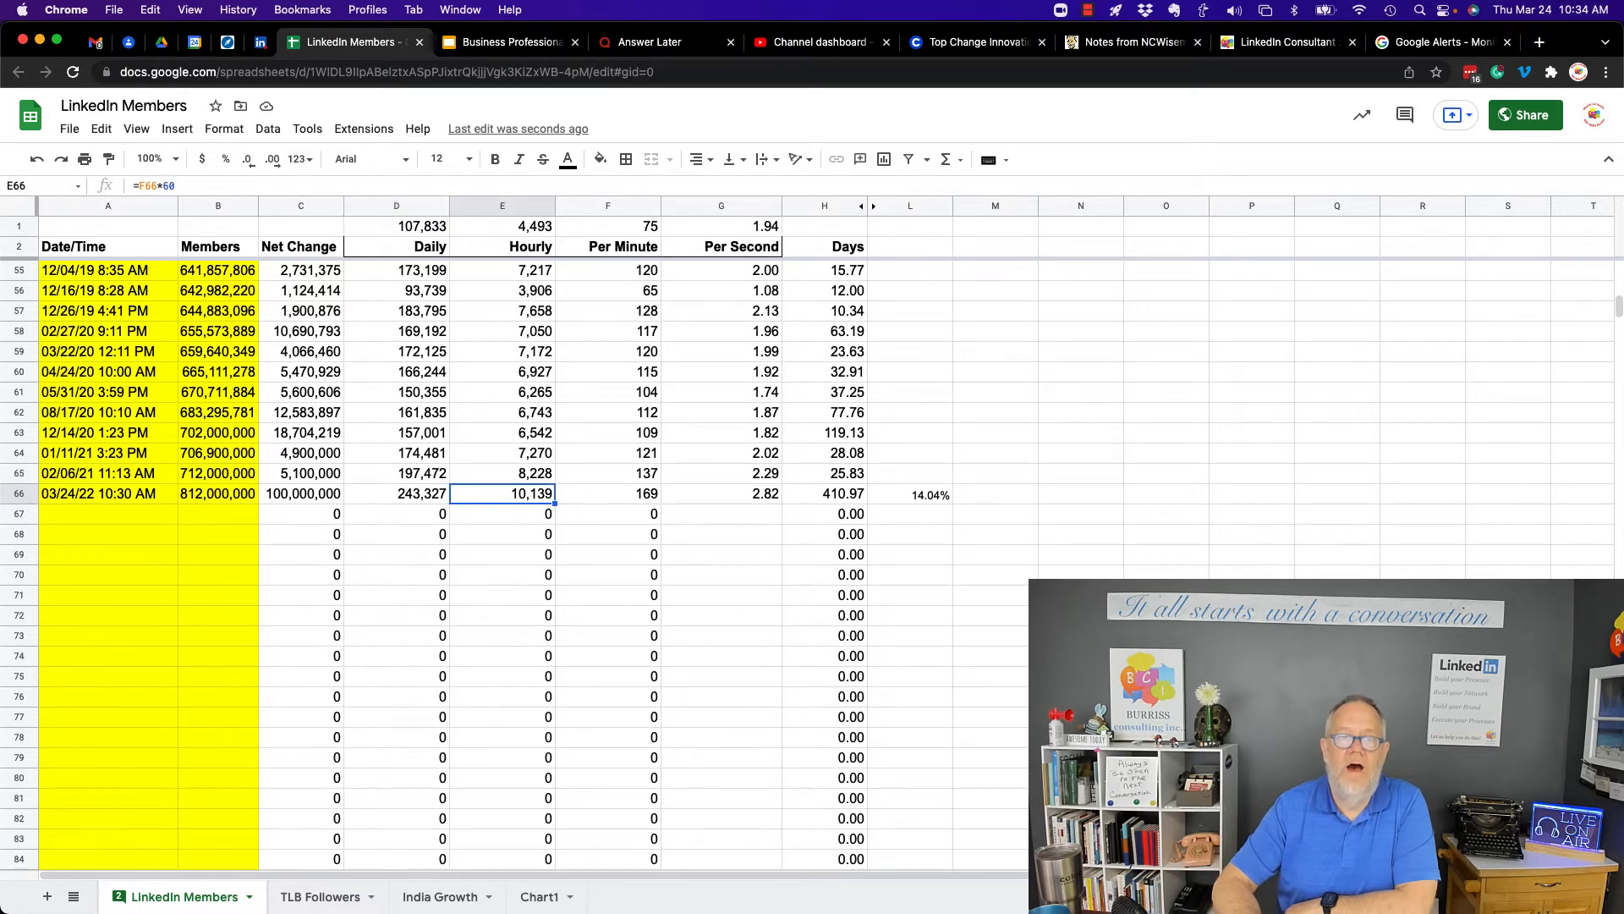
{"action": "left_click", "coordinate": [609, 493]}
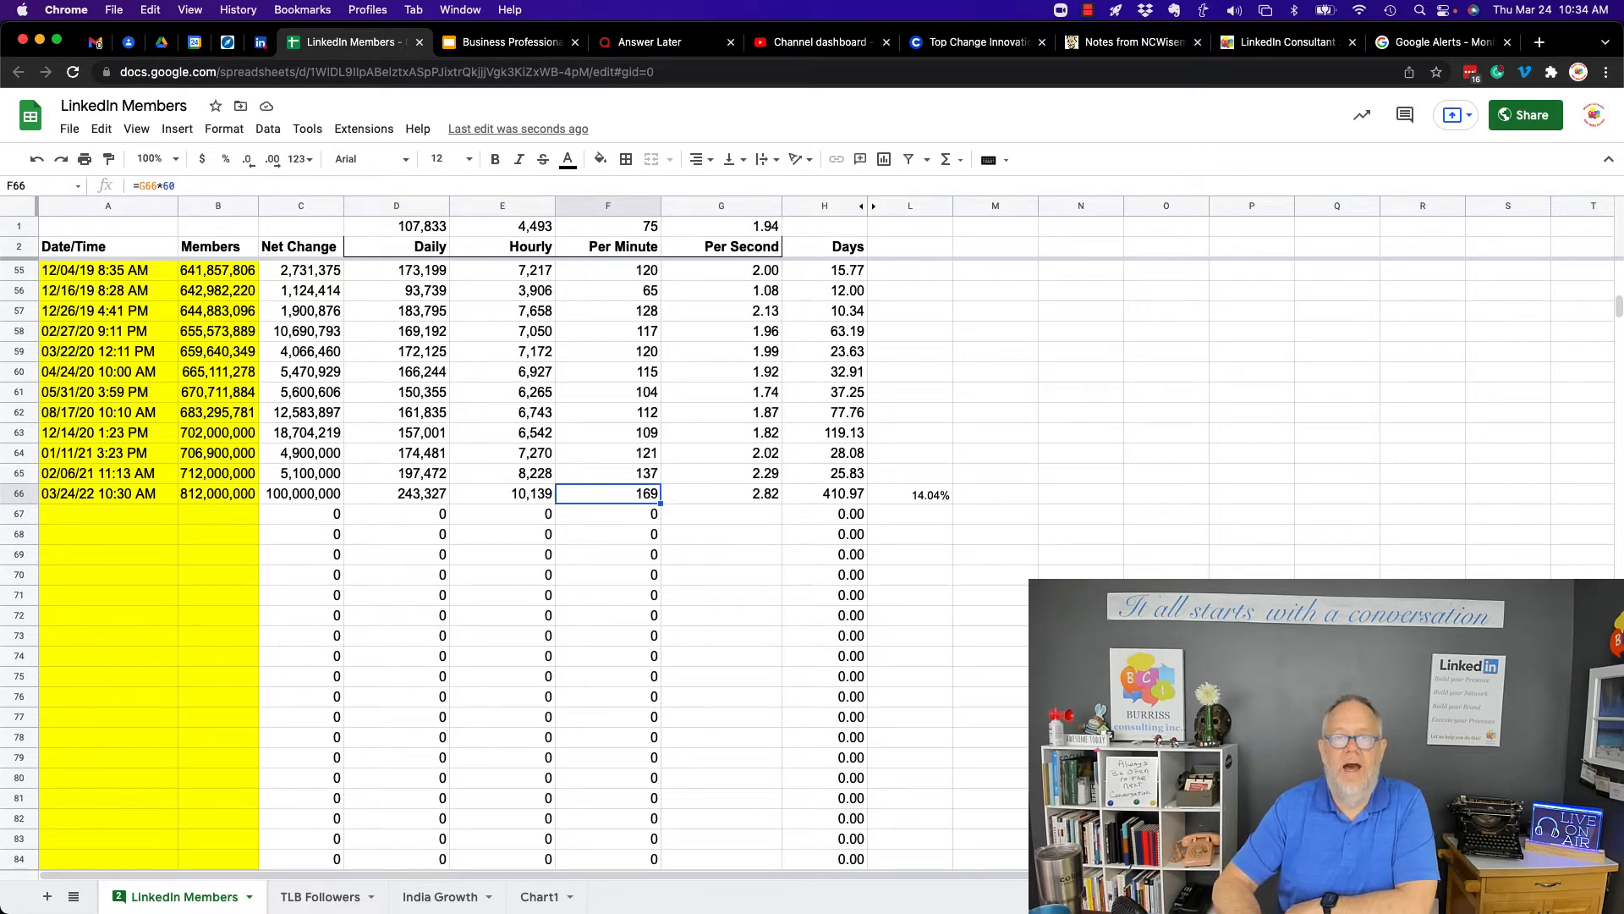
{"action": "left_click", "coordinate": [721, 495]}
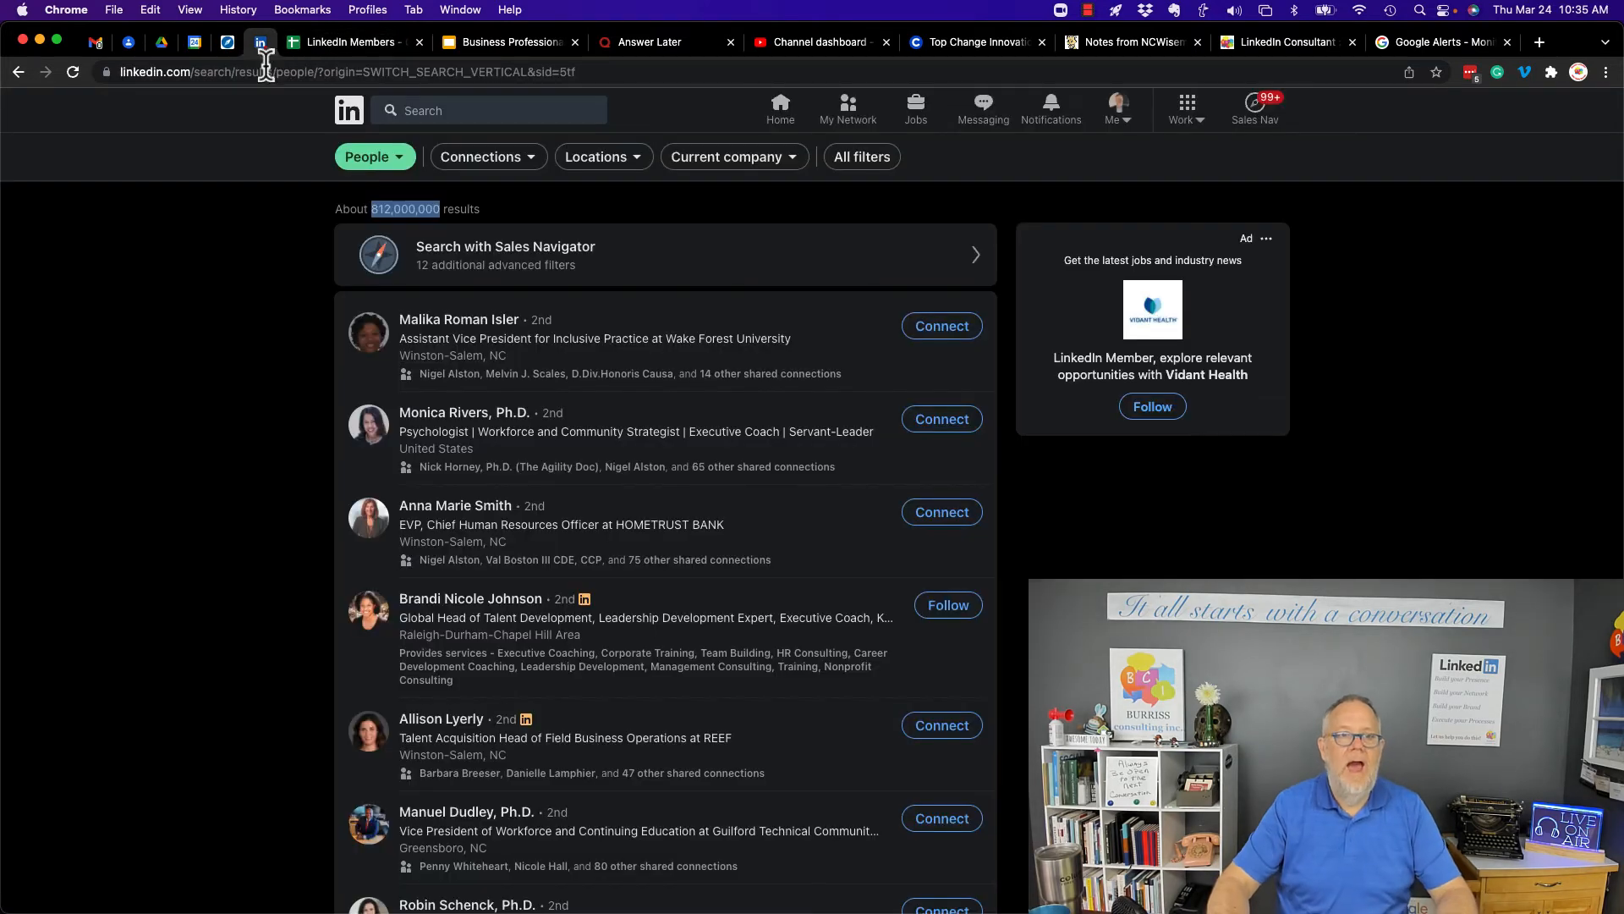
{"action": "mouse_move", "coordinate": [772, 274]}
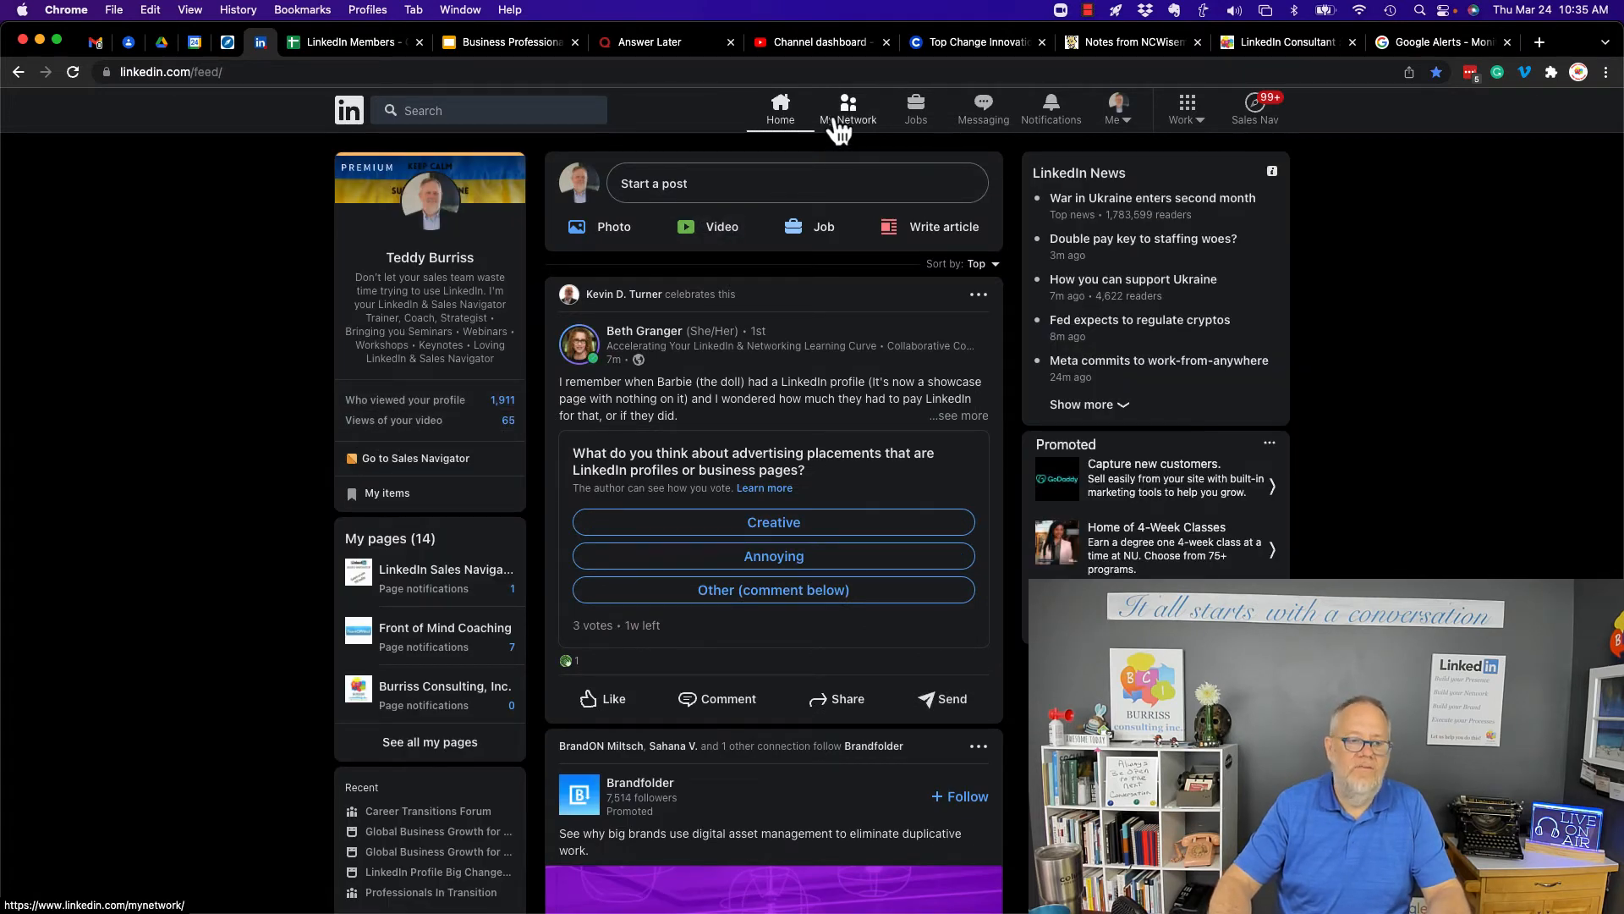
{"action": "mouse_move", "coordinate": [428, 420]}
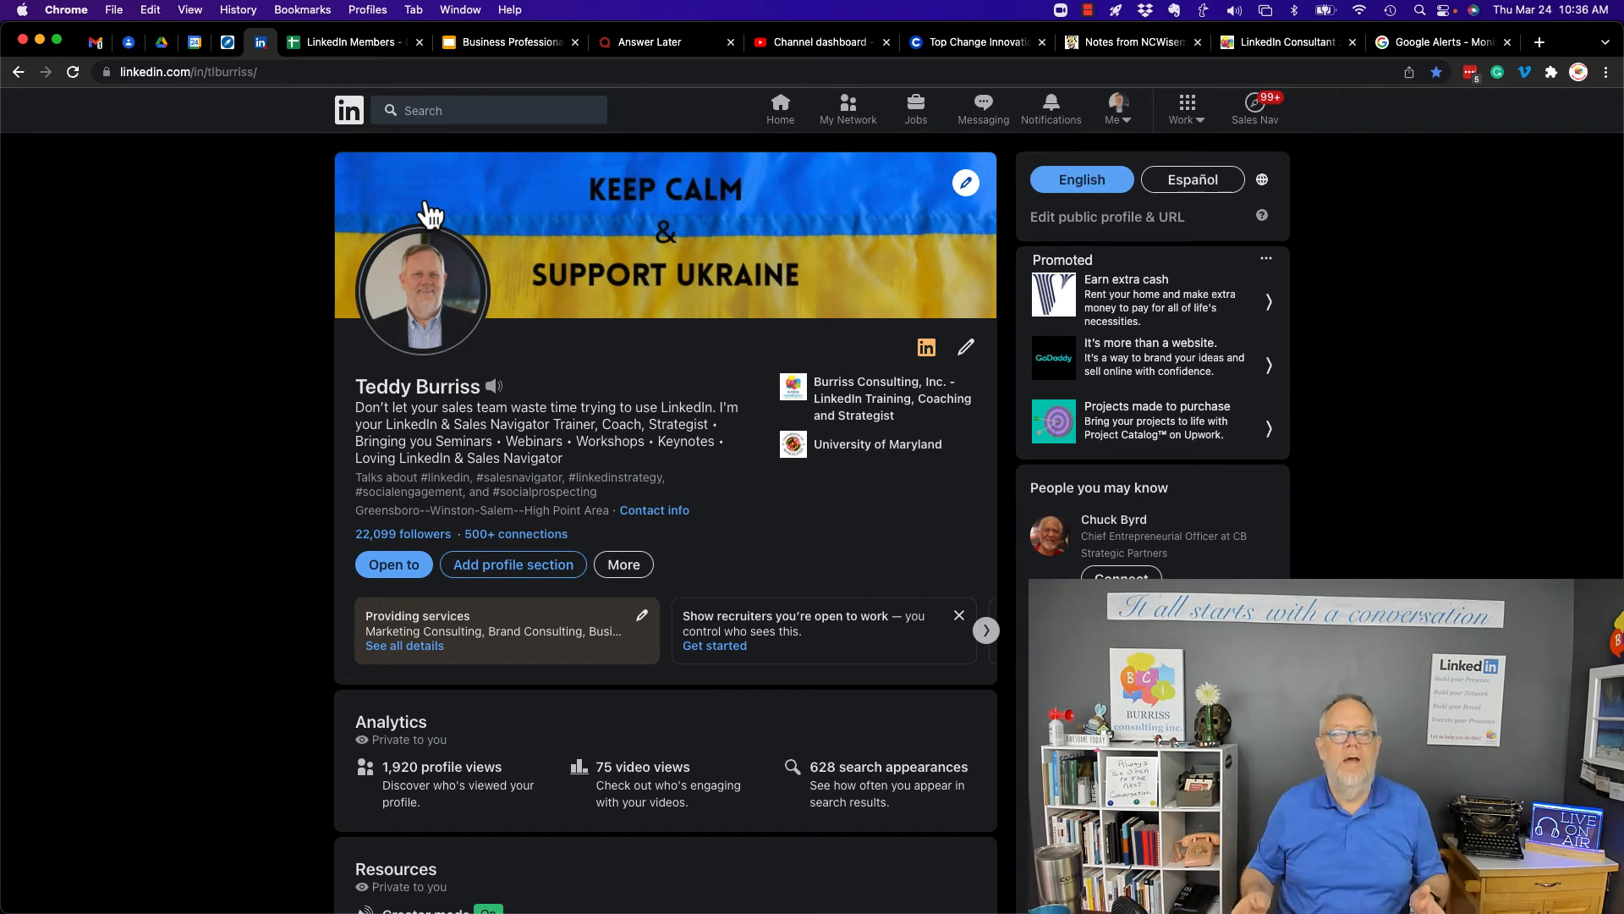
{"action": "mouse_move", "coordinate": [704, 140]}
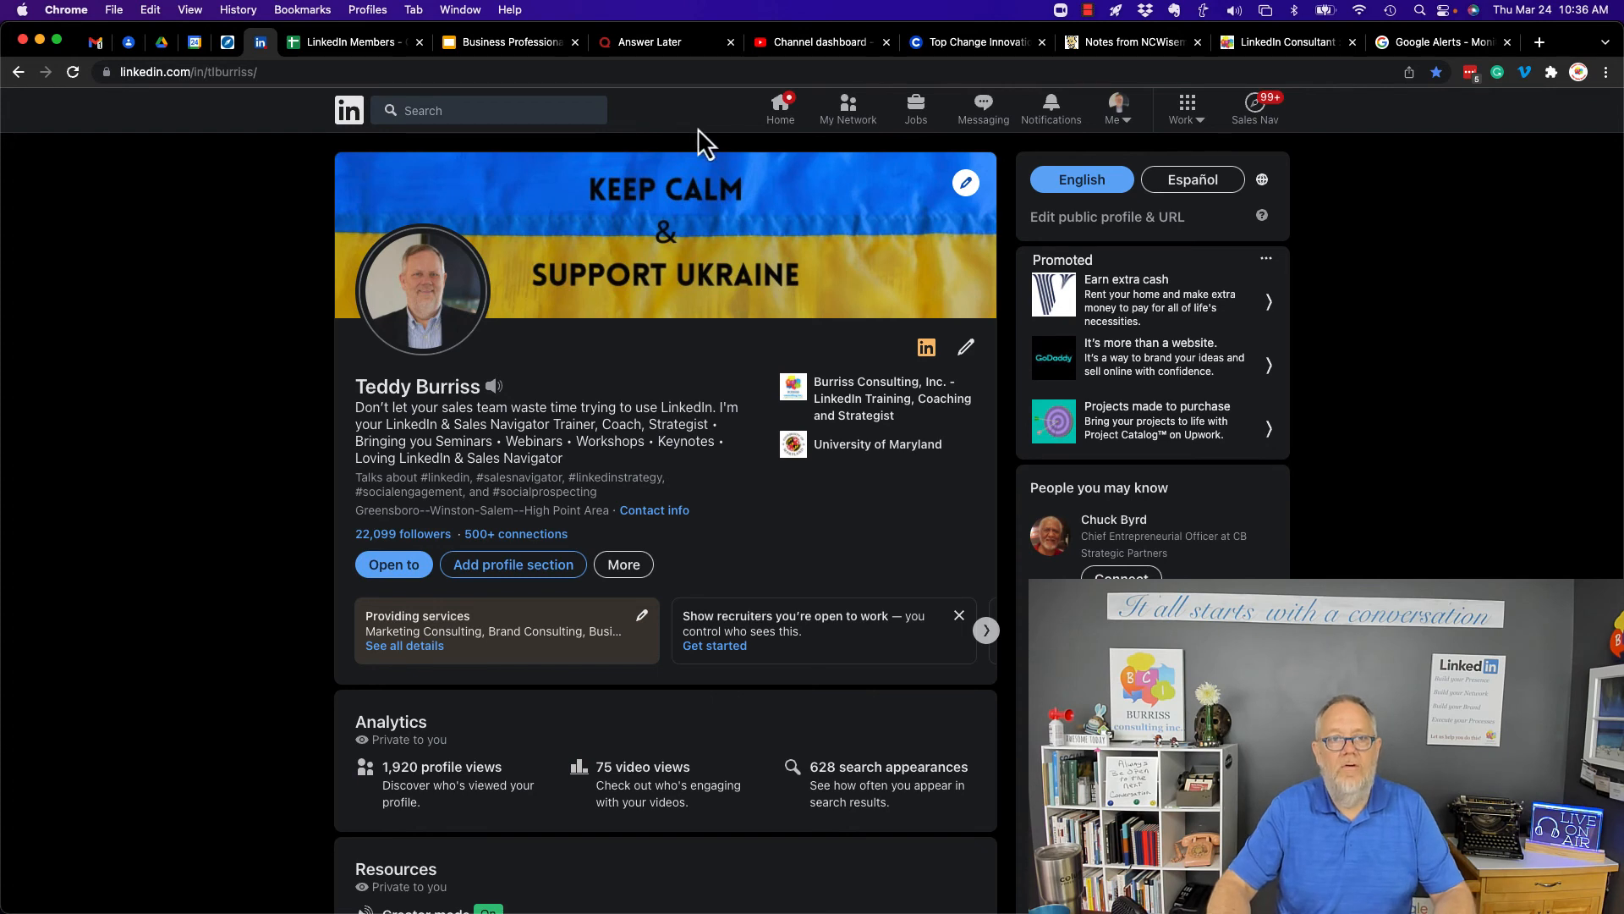